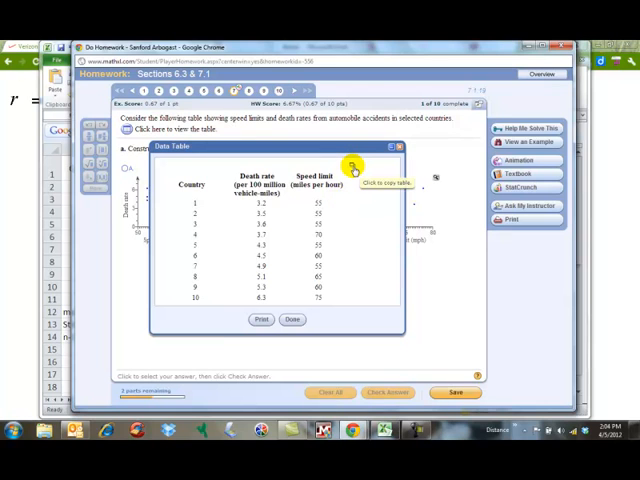
Step: Copy the speed-limit and death-rate data table to the clipboard from its options menu
left_click(356, 168)
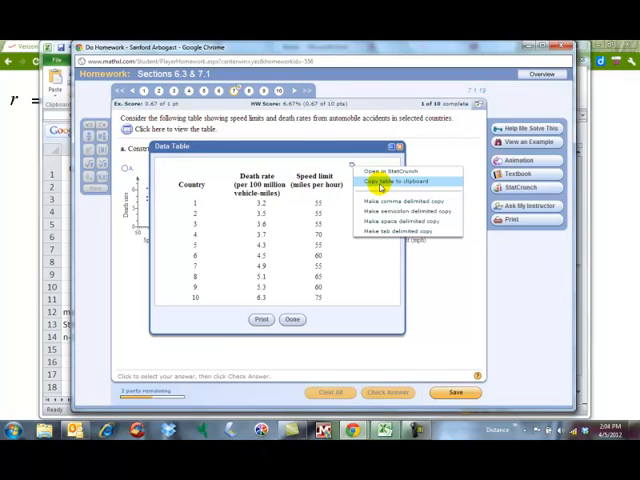
left_click(390, 180)
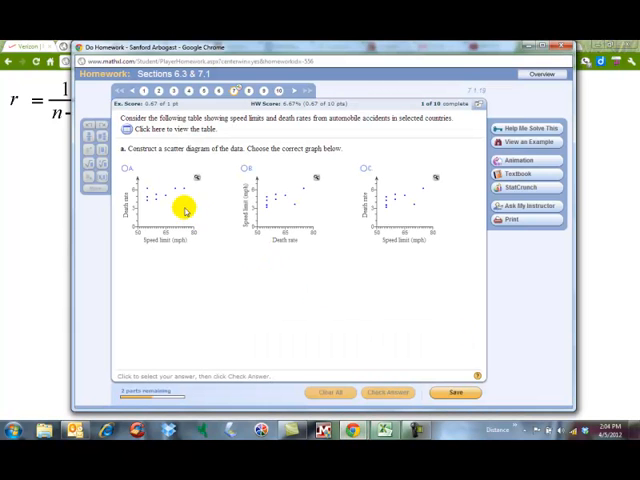
mouse_move(264, 244)
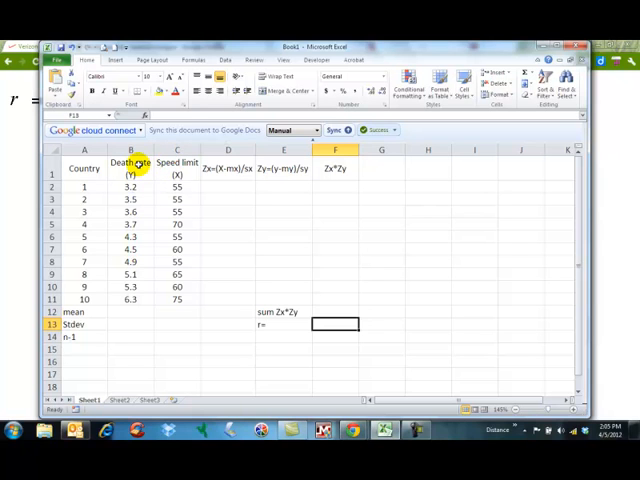
Step: Move the Death rate (Y) column after Speed limit (X) by cutting and inserting it
left_click(176, 150)
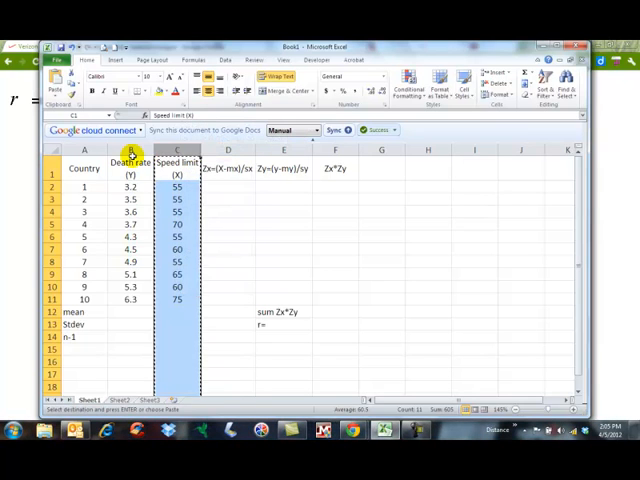
left_click(130, 148)
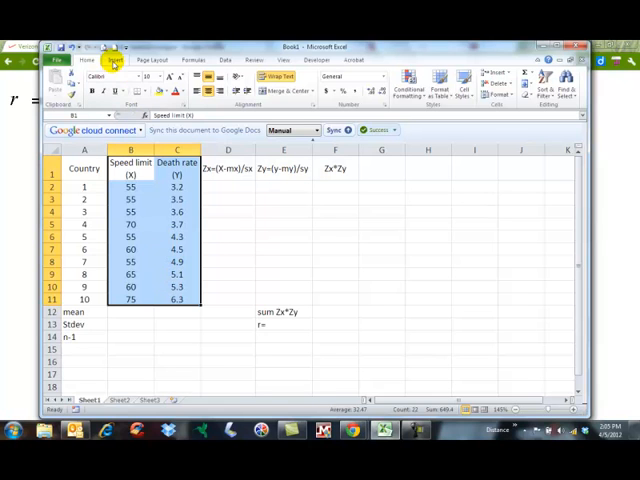
Step: Insert a scatter chart of death rate against speed limit from the selected data
left_click(112, 60)
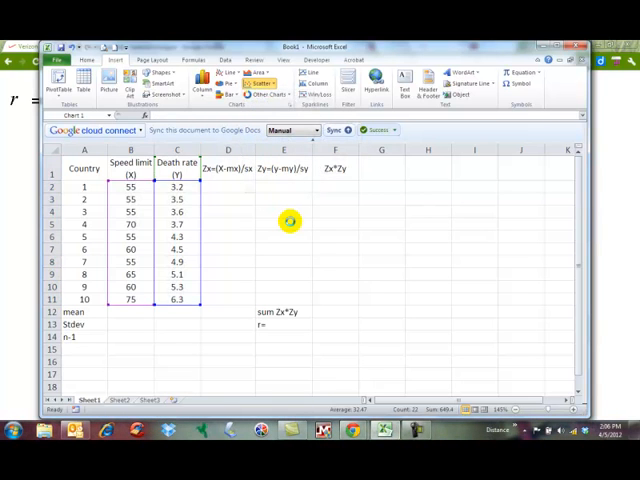
left_click(260, 84)
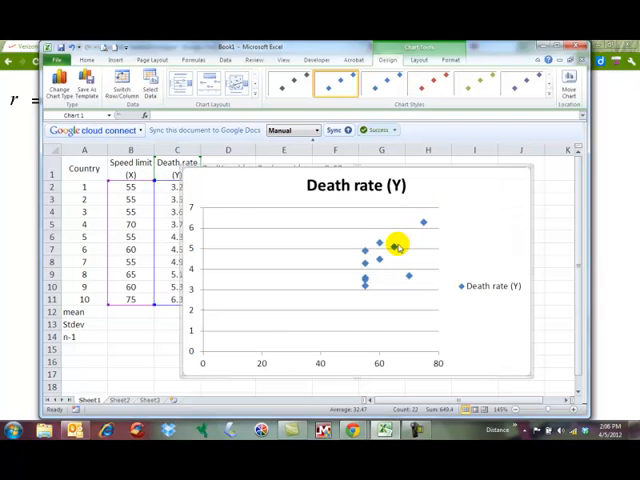
mouse_move(362, 290)
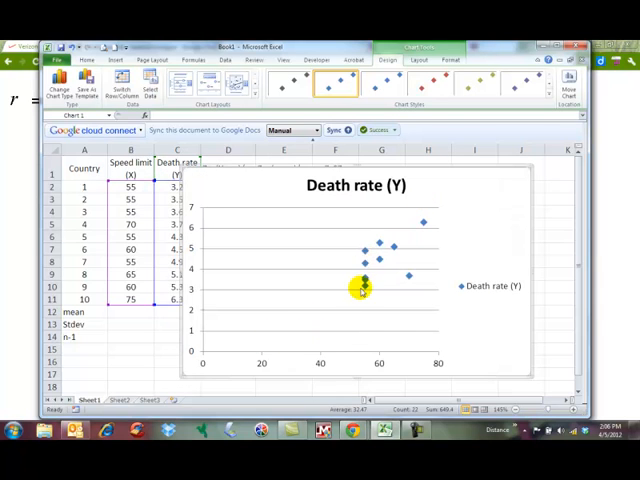
mouse_move(424, 364)
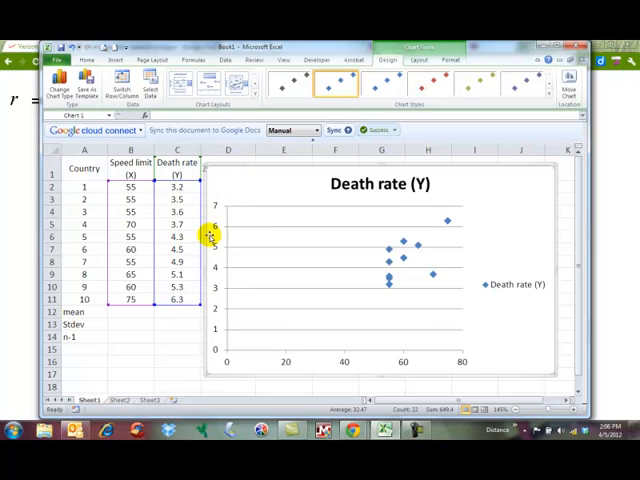
mouse_move(468, 276)
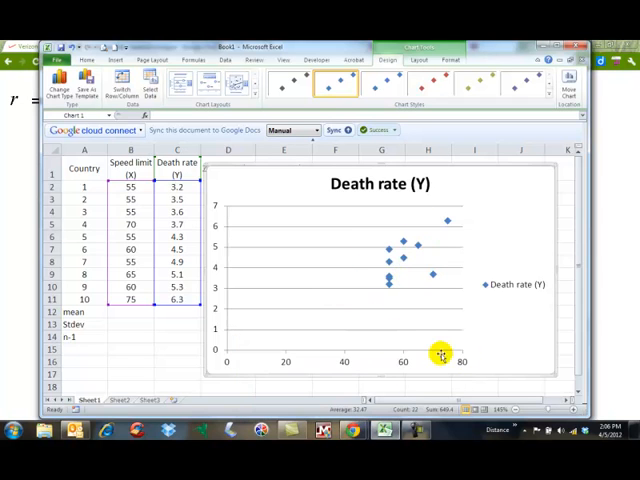
mouse_move(336, 364)
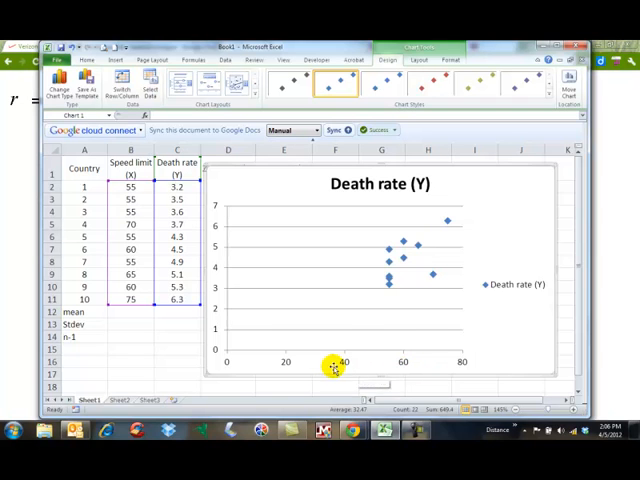
mouse_move(228, 276)
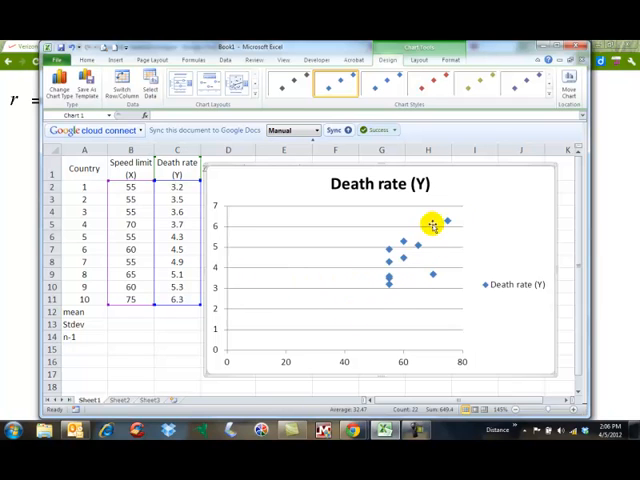
mouse_move(438, 218)
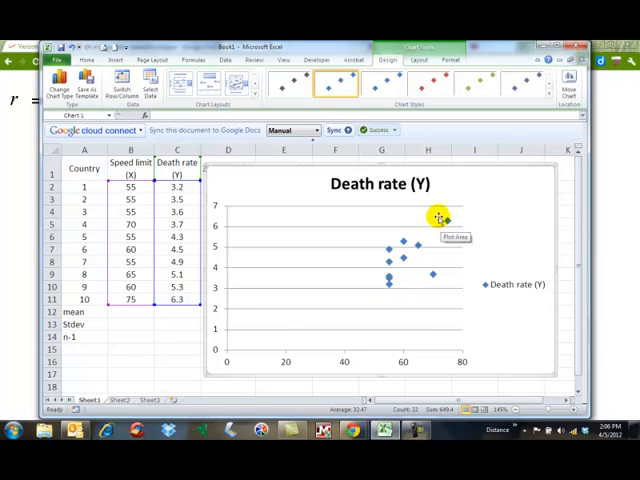
mouse_move(428, 196)
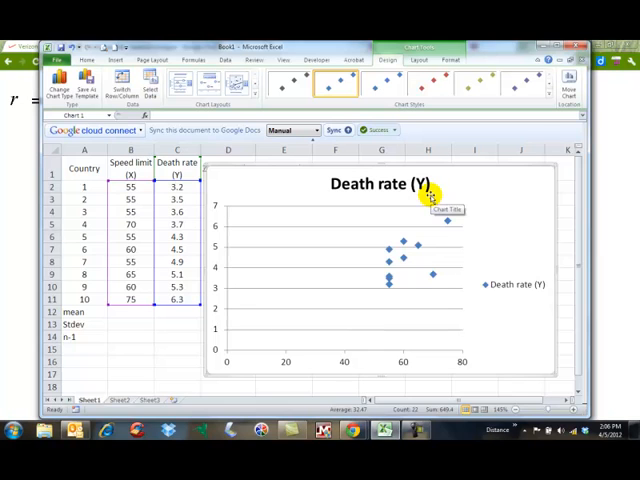
mouse_move(432, 168)
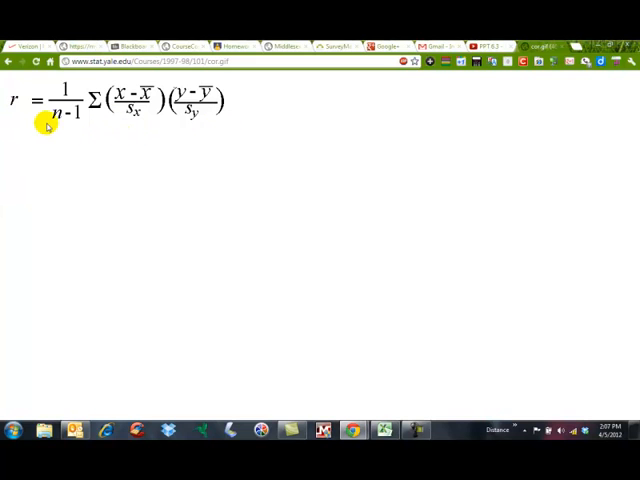
mouse_move(104, 88)
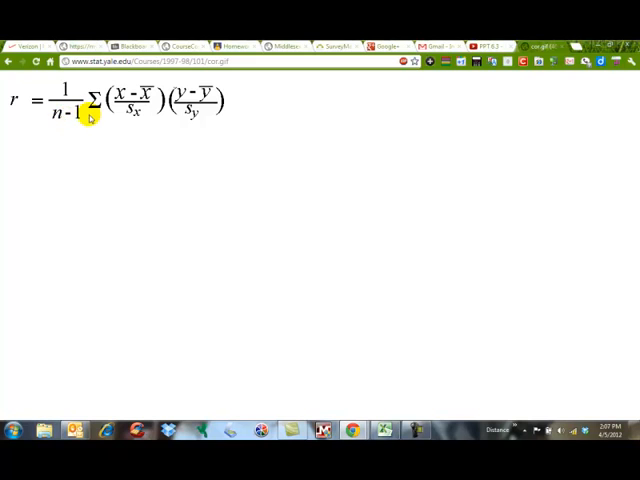
mouse_move(252, 148)
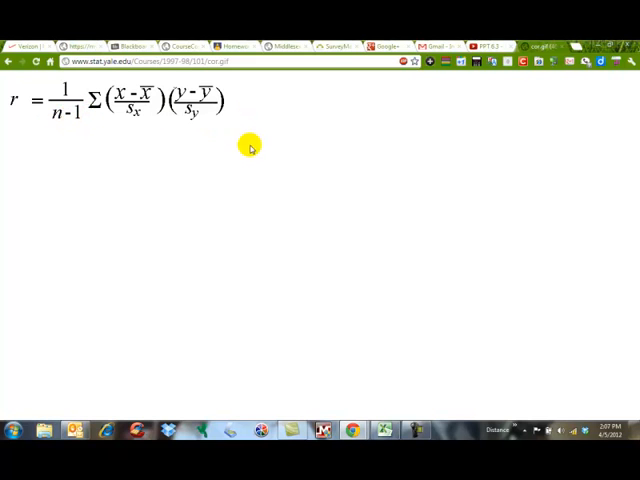
mouse_move(118, 104)
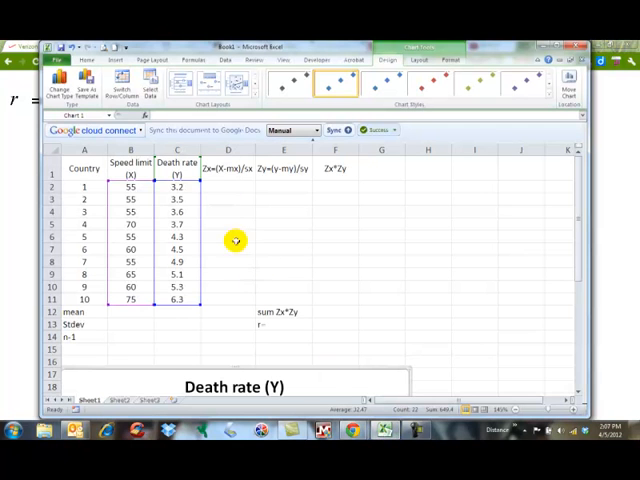
Step: Enter =AVERAGE(B2:B11) and =STDEV(B2:B11) giving speed-limit mean 60.5 and SD 7.246
left_click(228, 168)
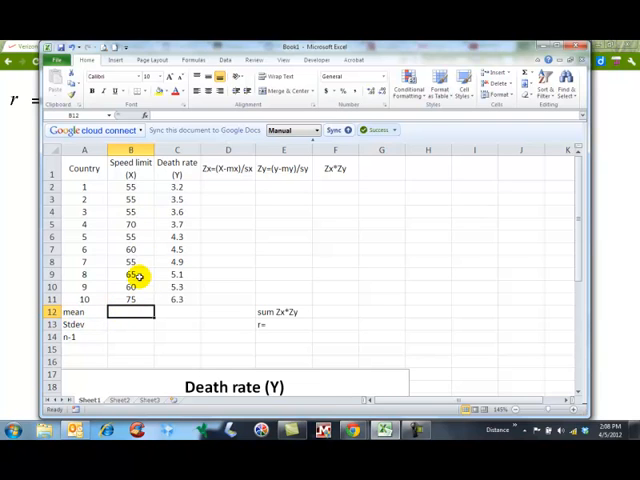
type("=average(B2:B6")
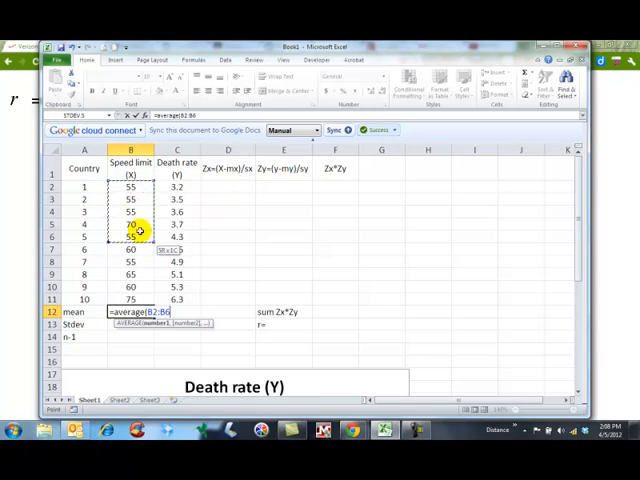
left_click_drag(130, 230, 130, 300)
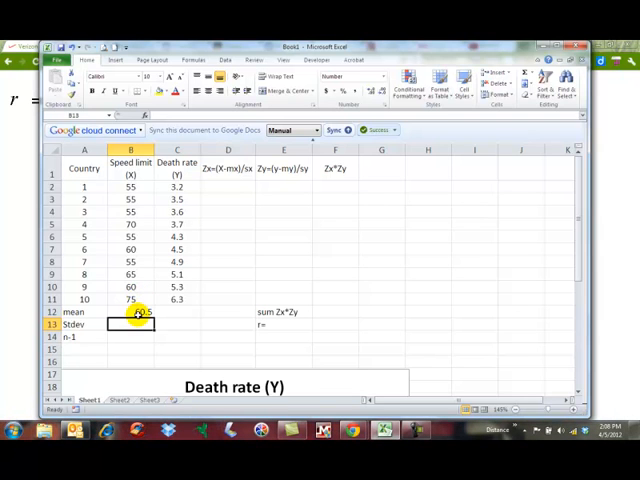
type("=St")
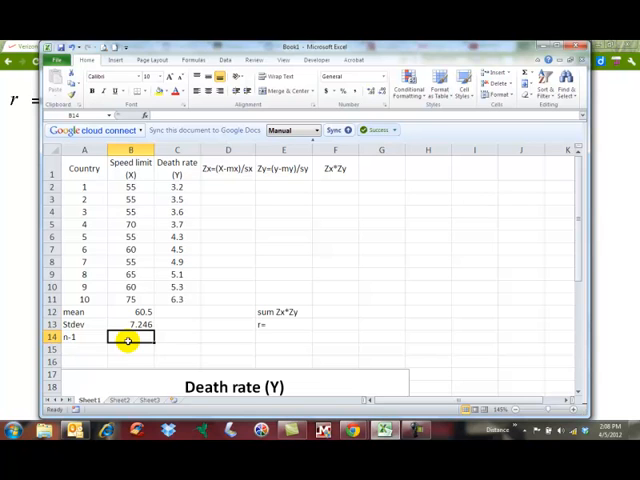
Step: Enter =COUNT(B2:B11)-1 for n−1 = 9 and copy mean and SD formulas to the death-rate column
type("=count(B2:B11")
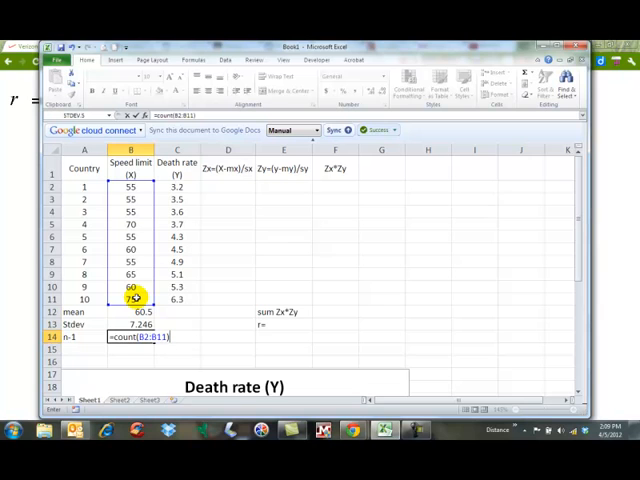
type("-1")
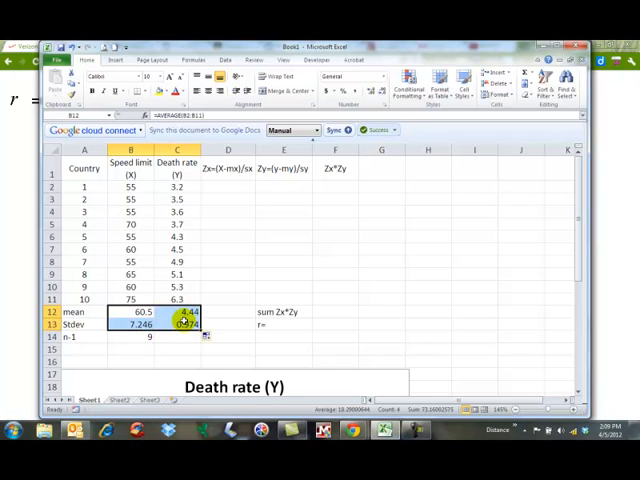
left_click(128, 336)
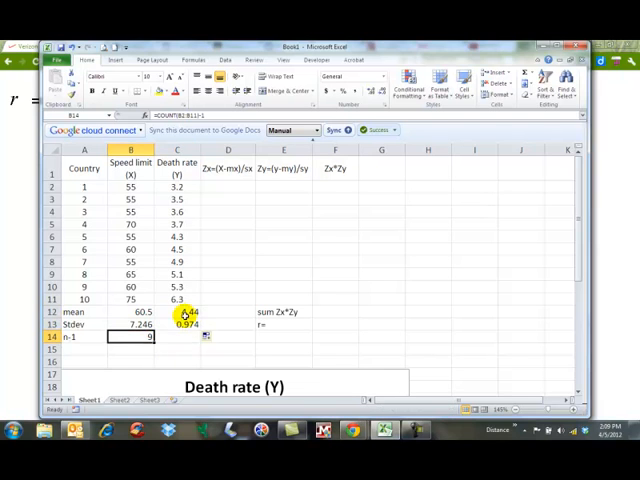
mouse_move(182, 204)
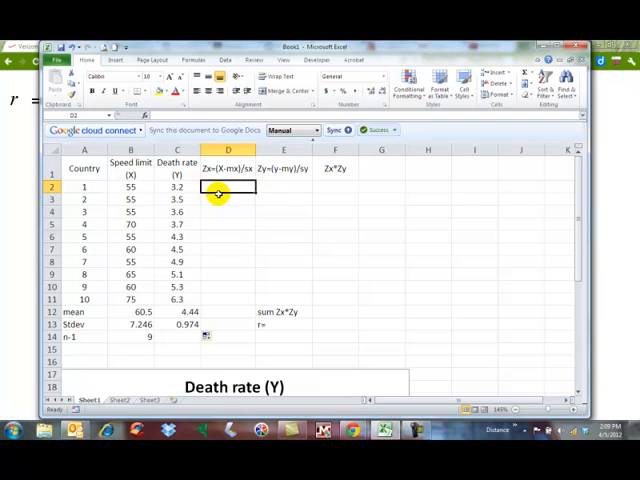
Step: Build the first country's z-score formulas from mean and SD, giving −0.759 and −1.272
type("=")
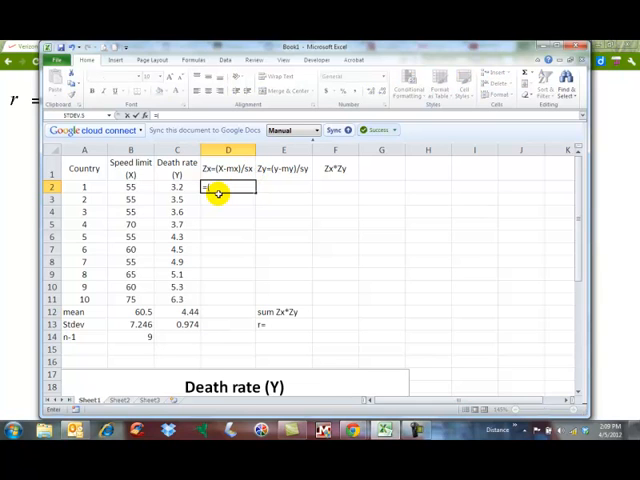
left_click(130, 188)
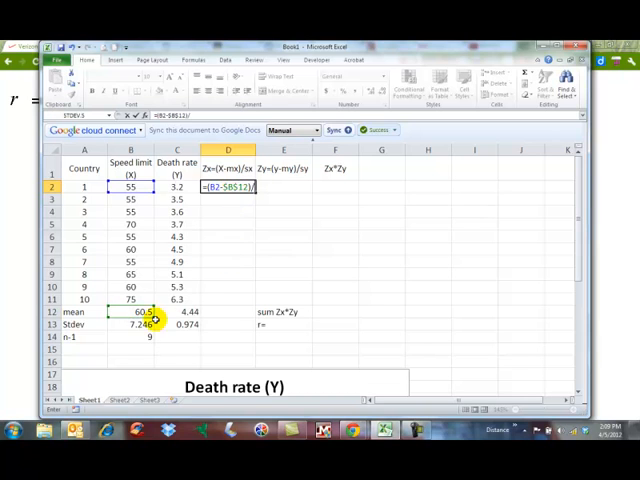
left_click(140, 324)
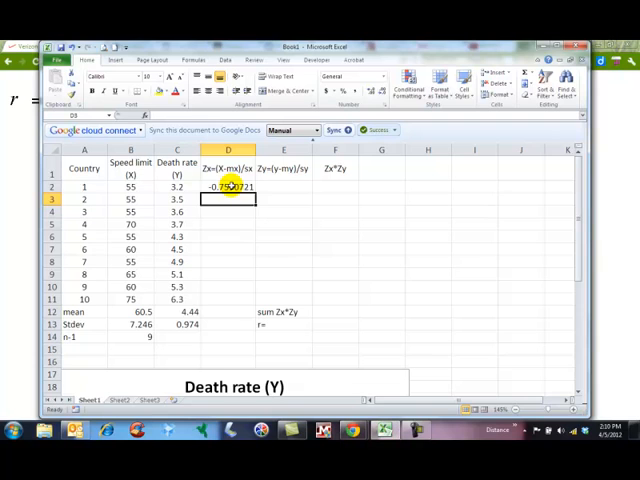
left_click(284, 188)
type("=")
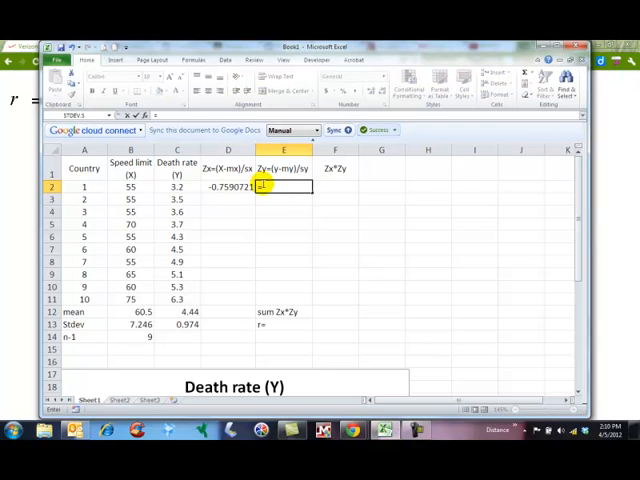
left_click(176, 188)
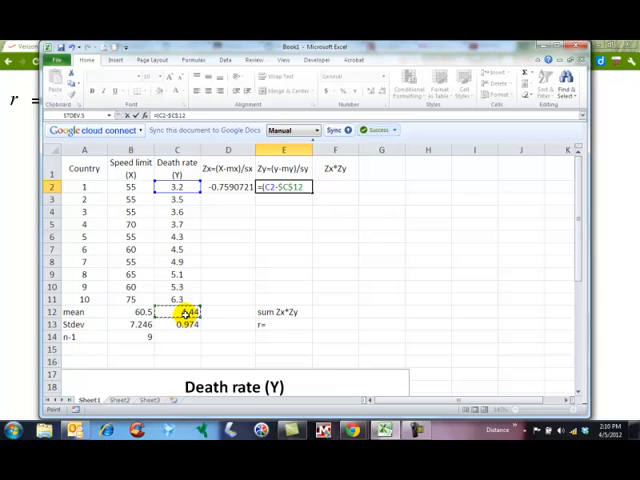
type("/")
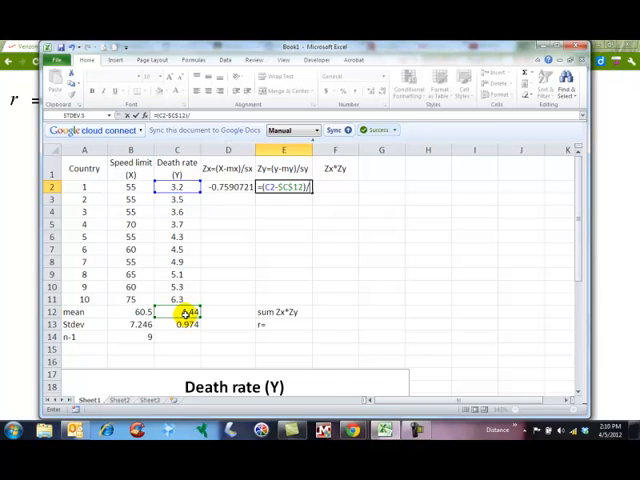
left_click(176, 324)
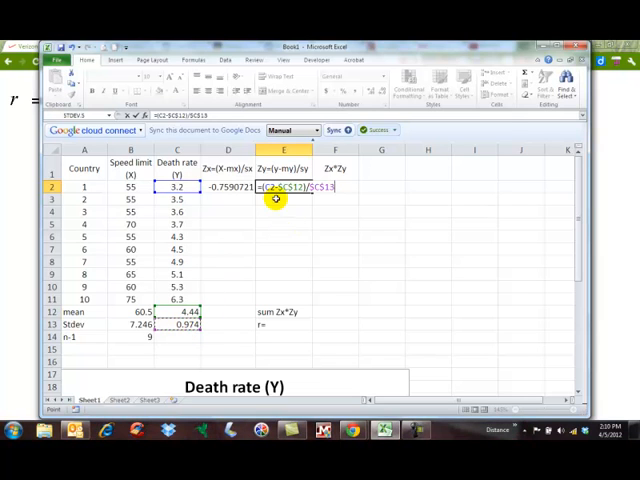
key("enter")
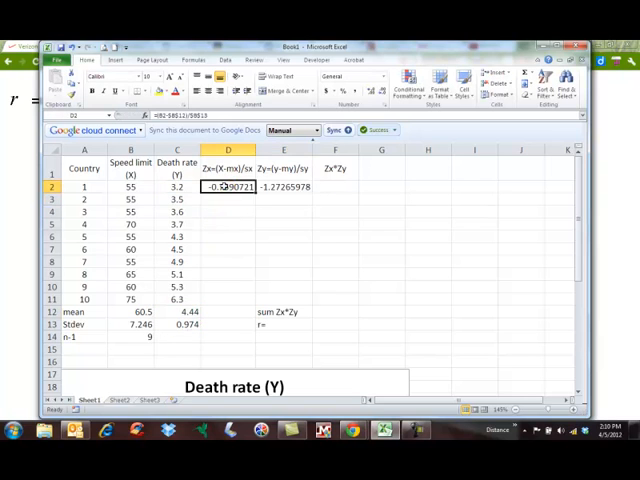
Step: Select both first-row z-scores D2:E2 ready to fill down
left_click(284, 188)
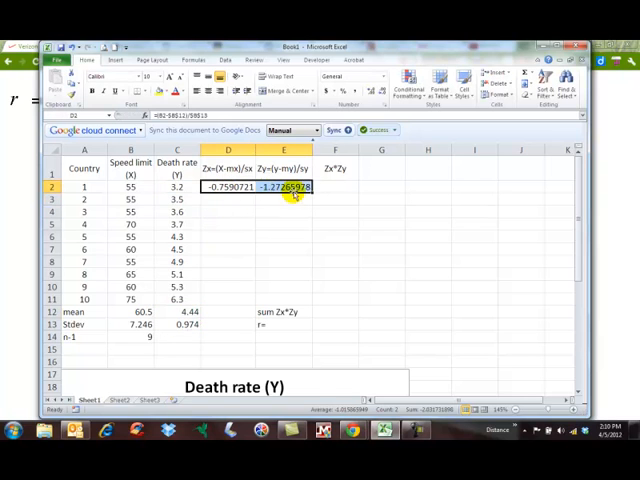
left_click_drag(296, 190, 308, 268)
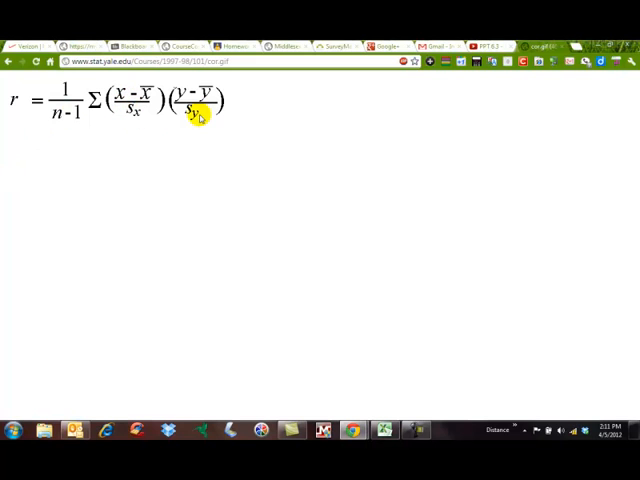
mouse_move(144, 112)
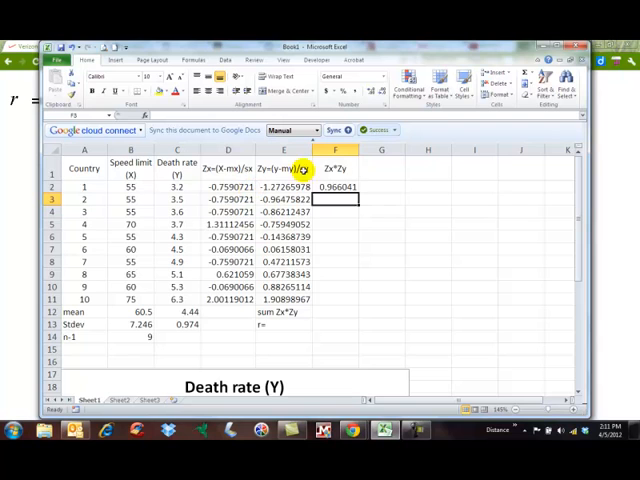
Step: Fill the Zx·Zy product formula from F2 down through all ten countries
left_click(336, 188)
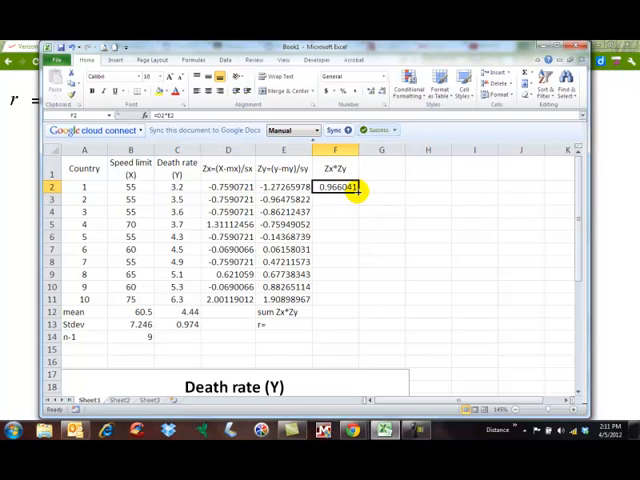
left_click_drag(358, 188, 358, 304)
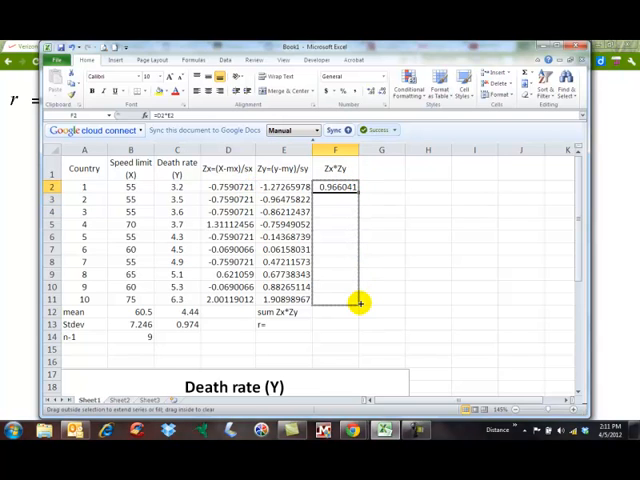
left_click_drag(356, 188, 356, 300)
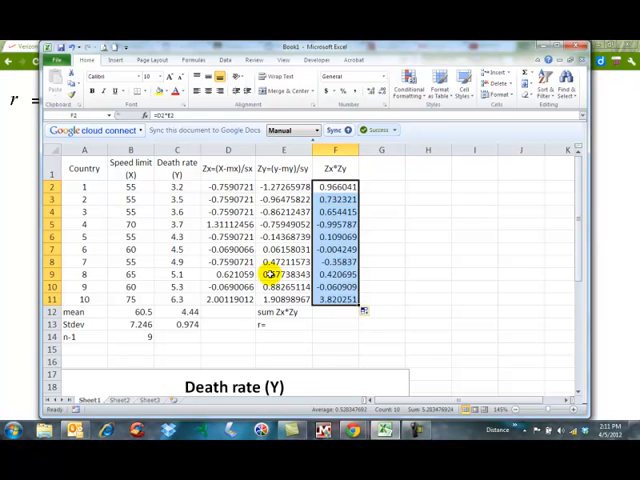
left_click(336, 312)
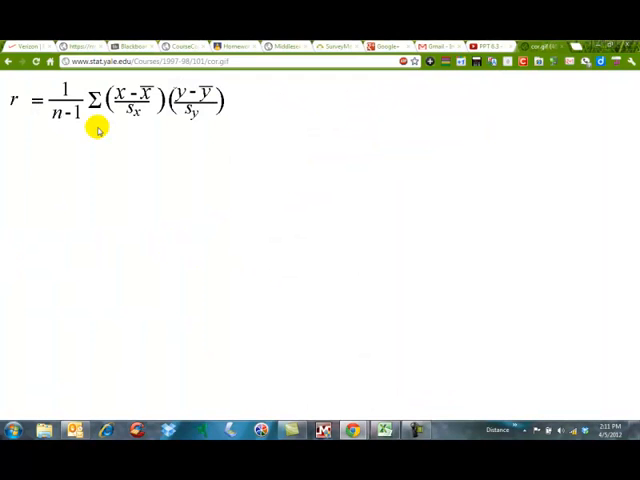
mouse_move(332, 384)
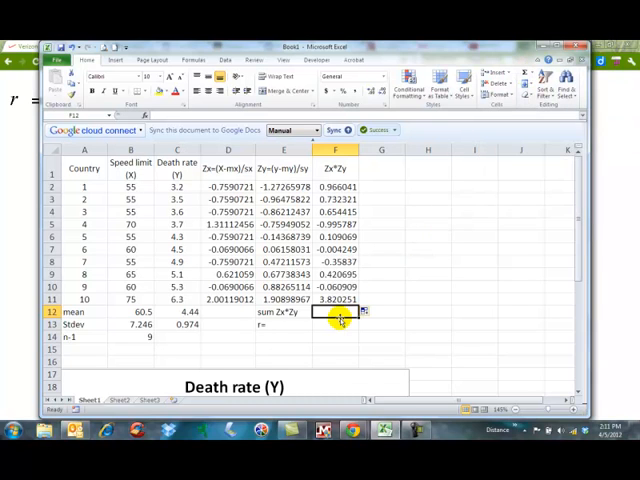
Step: Sum the z-score products in F12 (5.283477) and start r as =F12/ in F13
type("=sum")
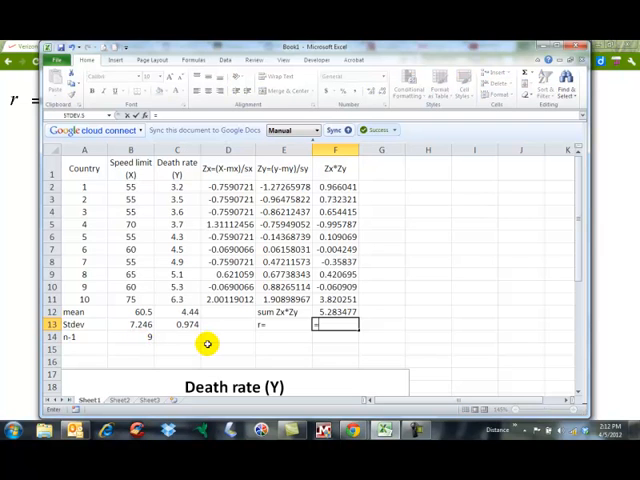
type("=F12")
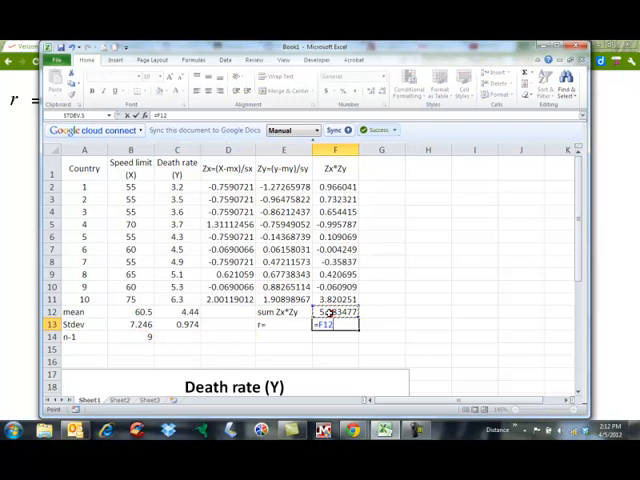
type("/")
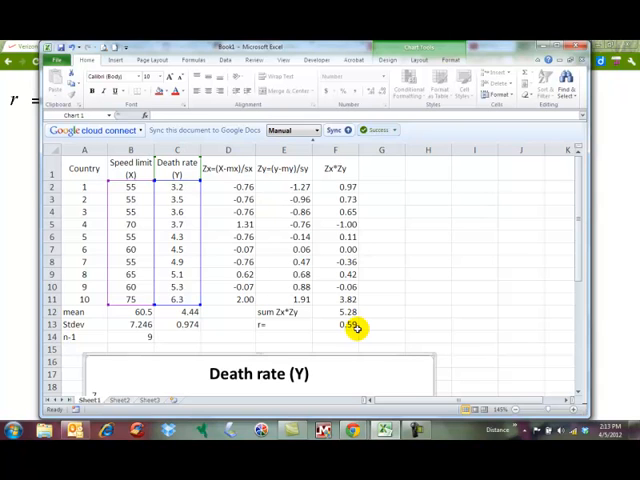
mouse_move(376, 402)
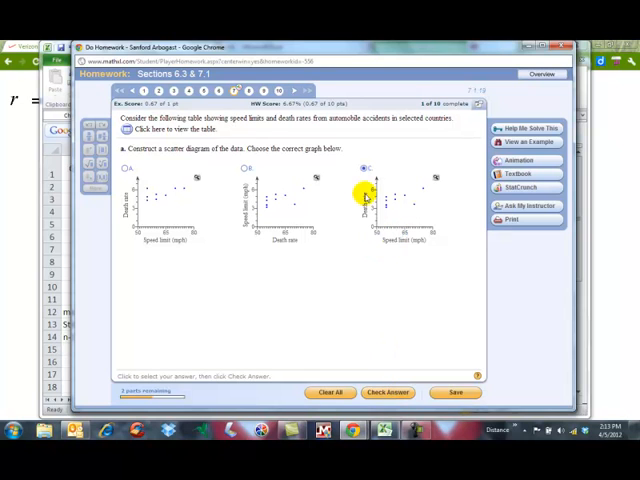
Step: Submit the scatter diagram choice, confirm it correct and continue to the r part
left_click(388, 392)
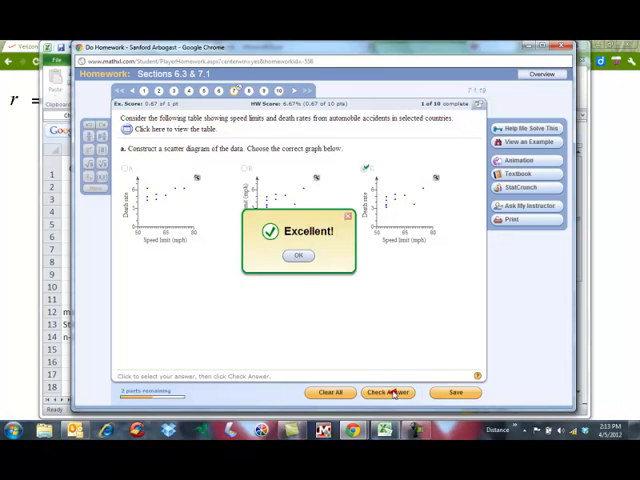
left_click(296, 256)
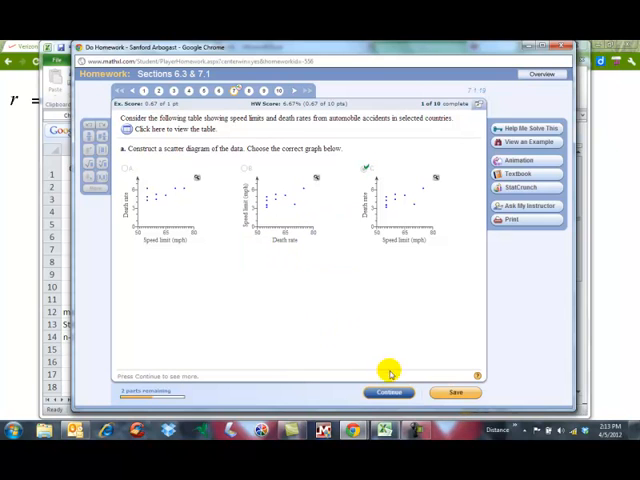
left_click(388, 392)
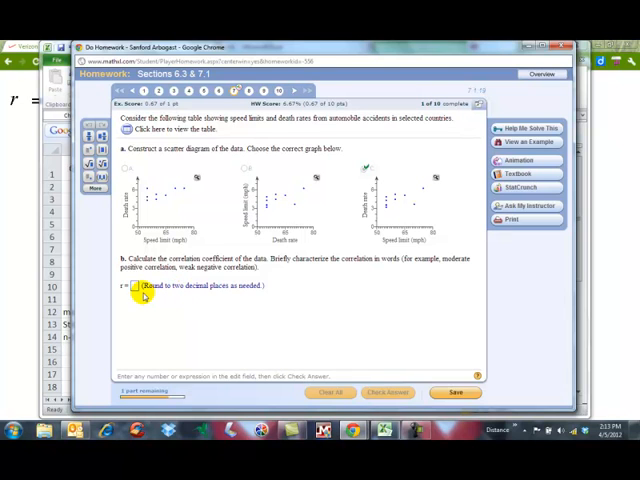
Step: Answer r = .59 with a 'moderate positive' correlation and confirm it correct
type(".59")
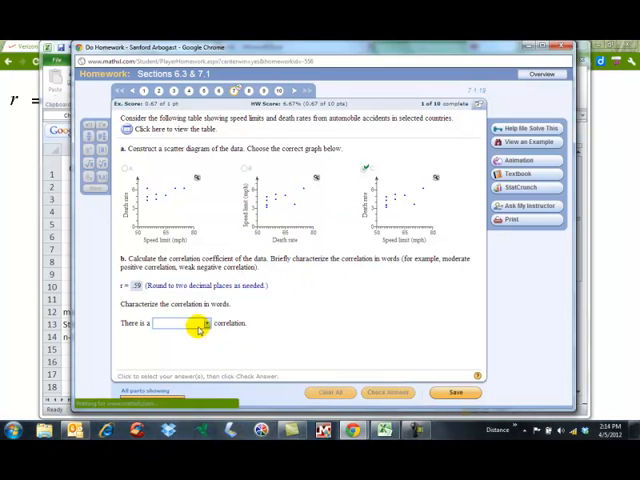
left_click(184, 324)
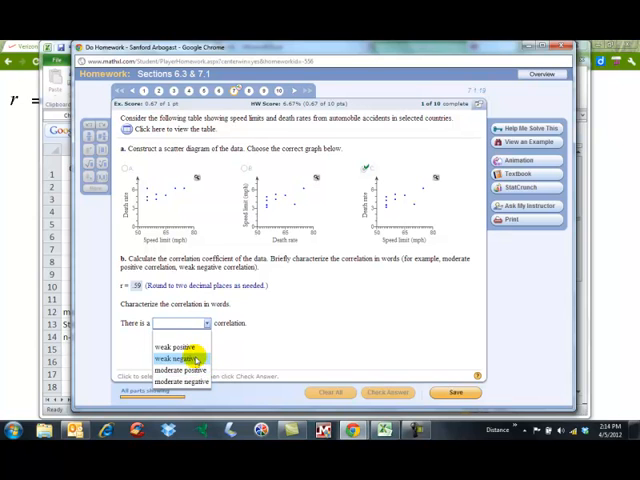
mouse_move(180, 370)
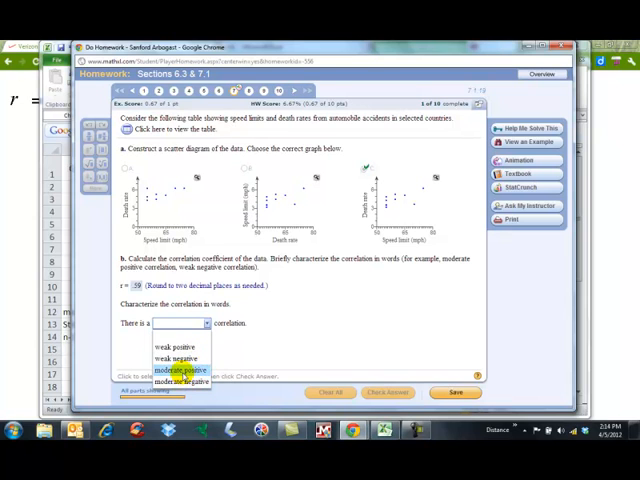
left_click(184, 368)
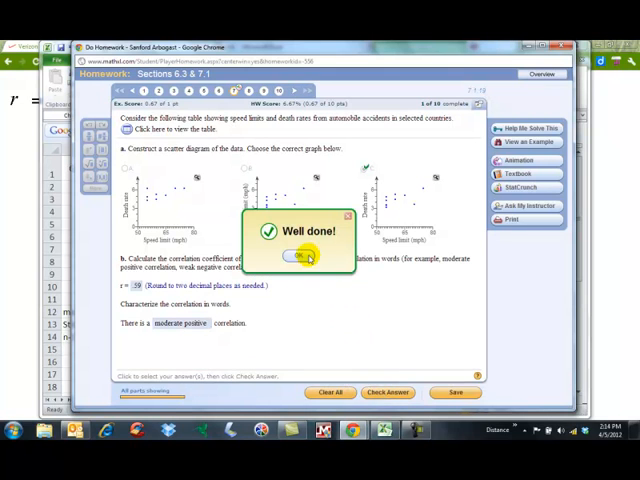
left_click(300, 256)
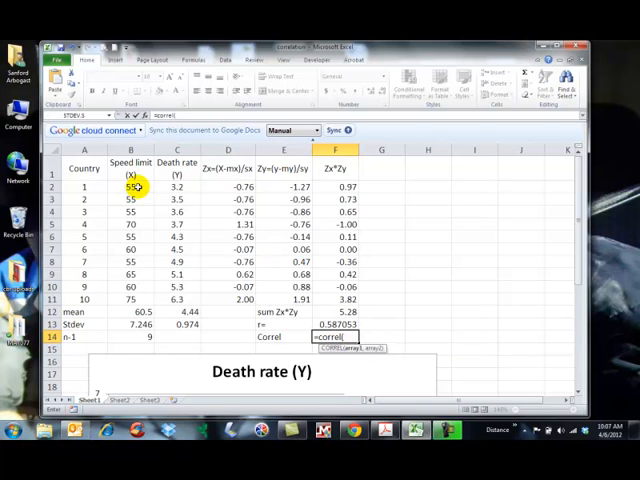
Step: Complete =CORREL(B2:B11,C2:C11) returning 0.587053, matching the hand-computed r
left_click_drag(130, 188, 130, 300)
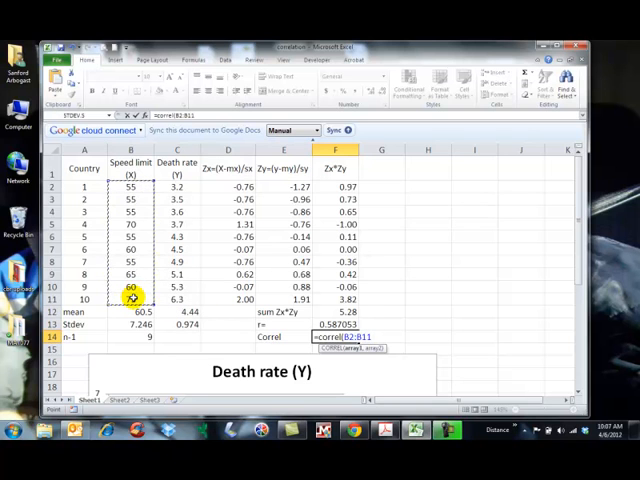
left_click_drag(176, 186, 176, 236)
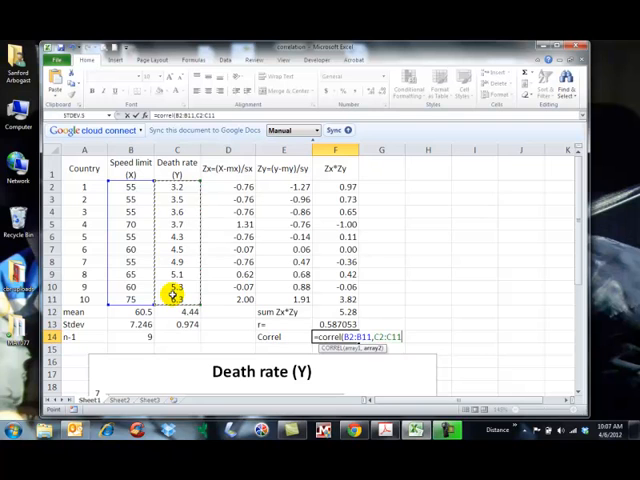
key("enter")
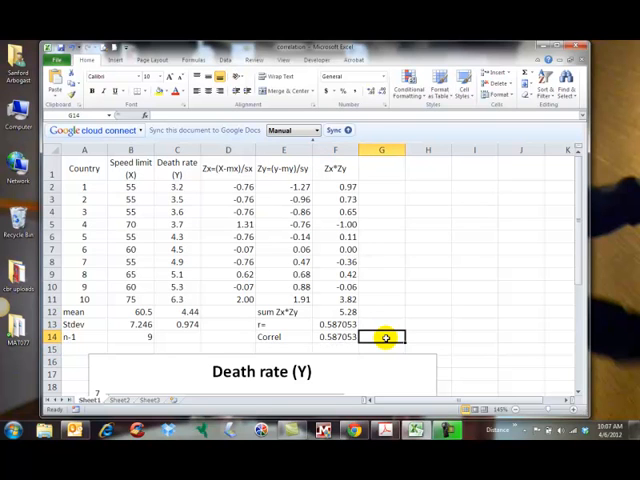
double_click(380, 336)
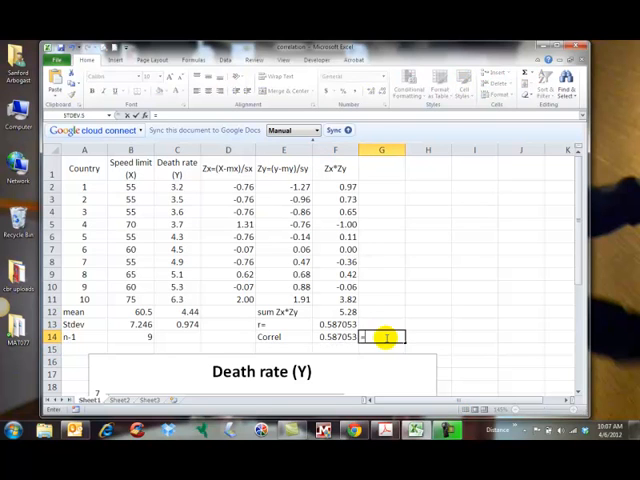